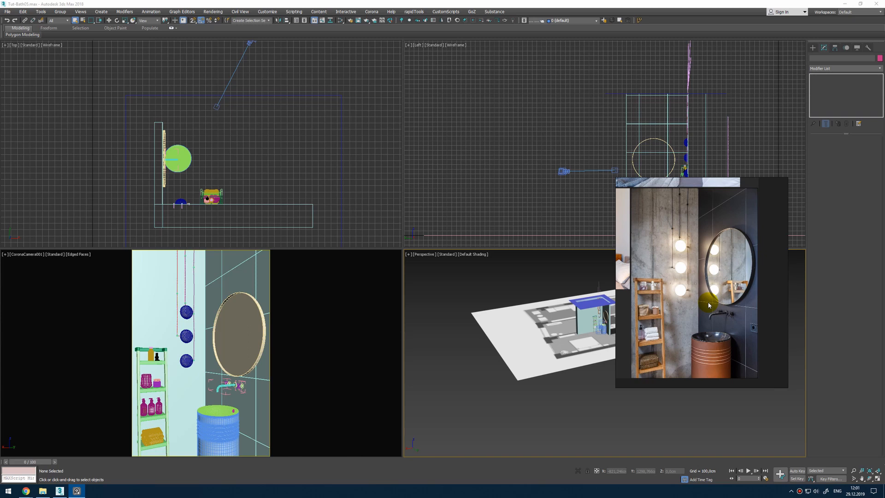
mouse_move(665, 296)
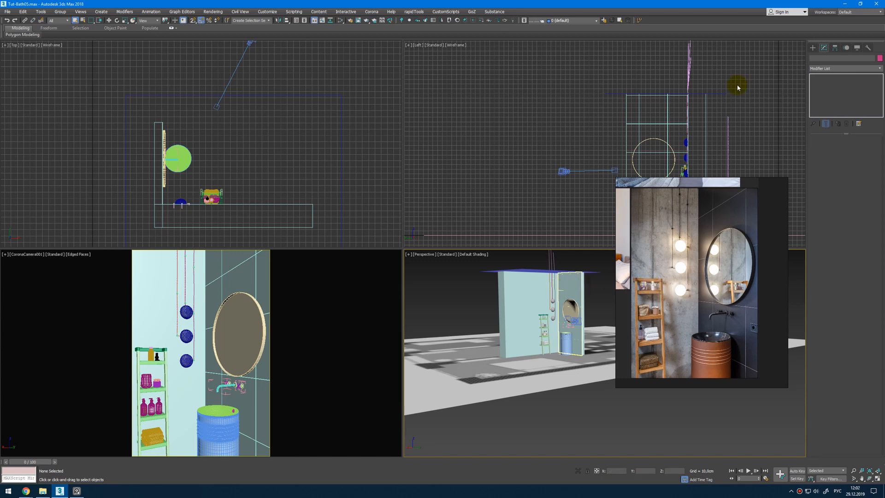
mouse_move(669, 191)
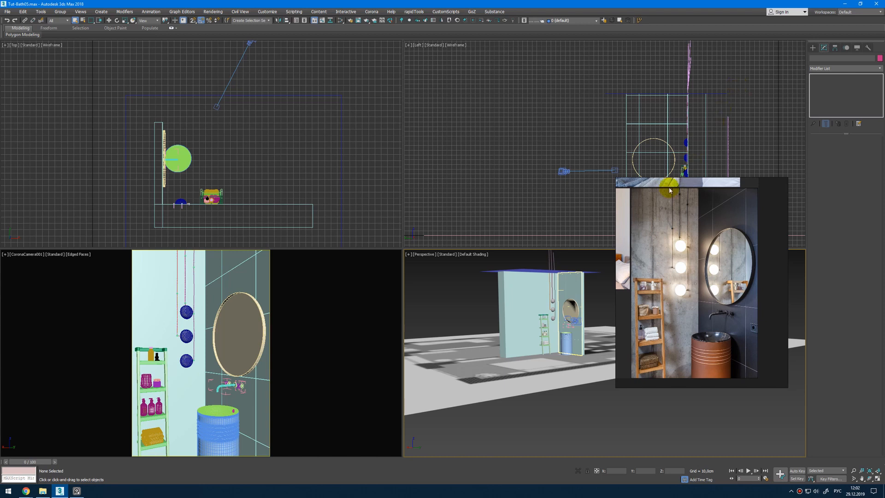
mouse_move(668, 223)
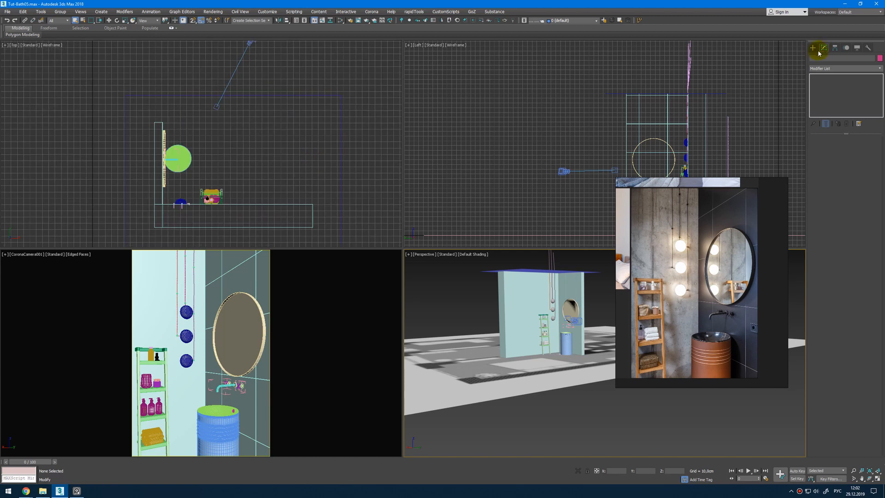
Create a Rectangle-shaped CoronaLight in the Top view, placed facing the bathroom wall.
left_click(811, 48)
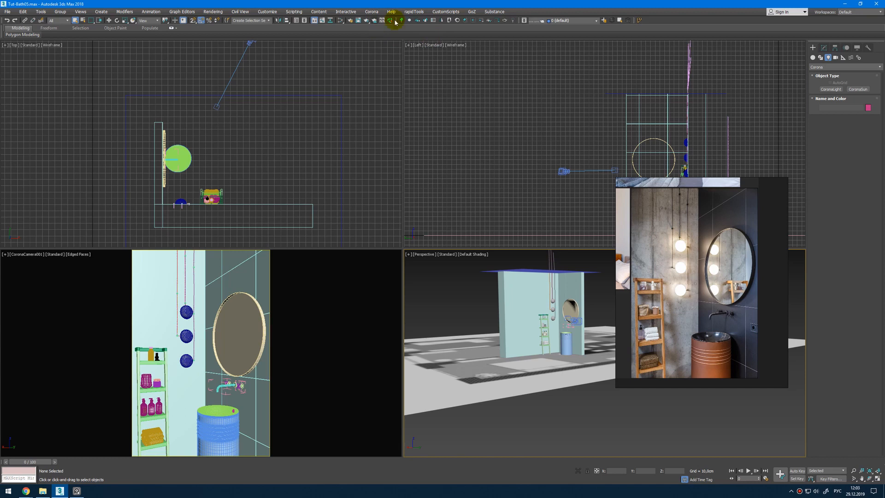
left_click(831, 89)
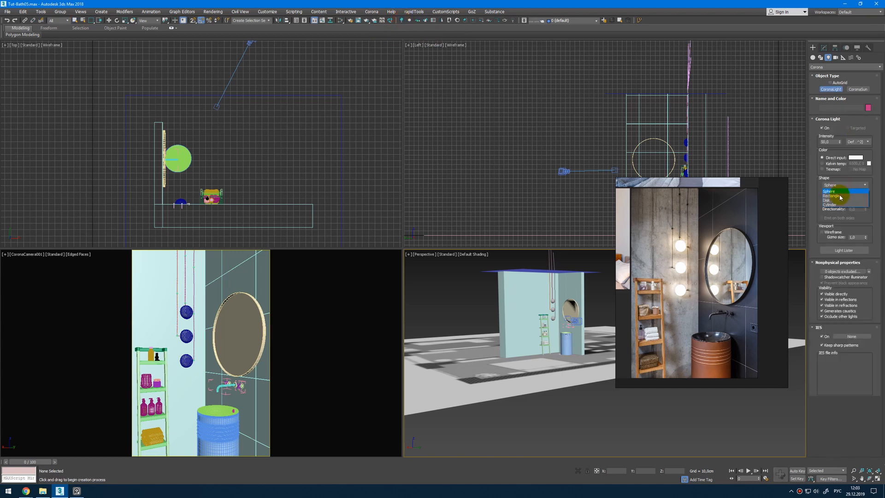
left_click(836, 196)
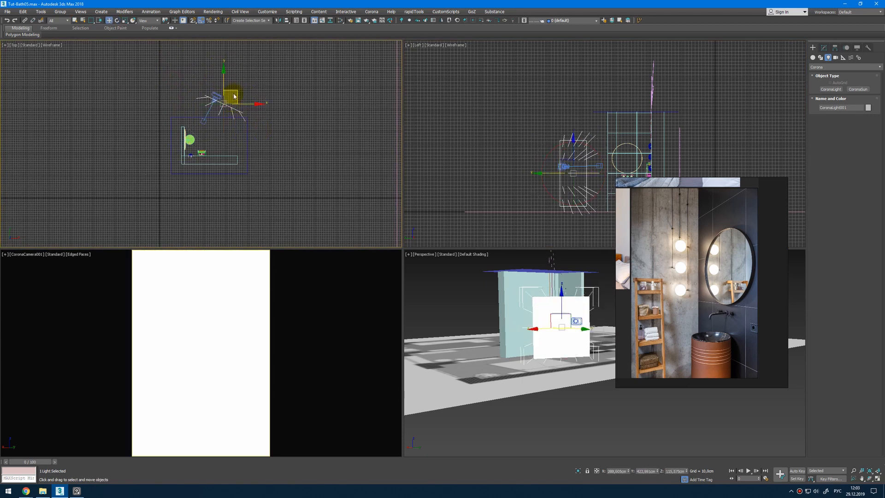
left_click_drag(233, 95, 249, 85)
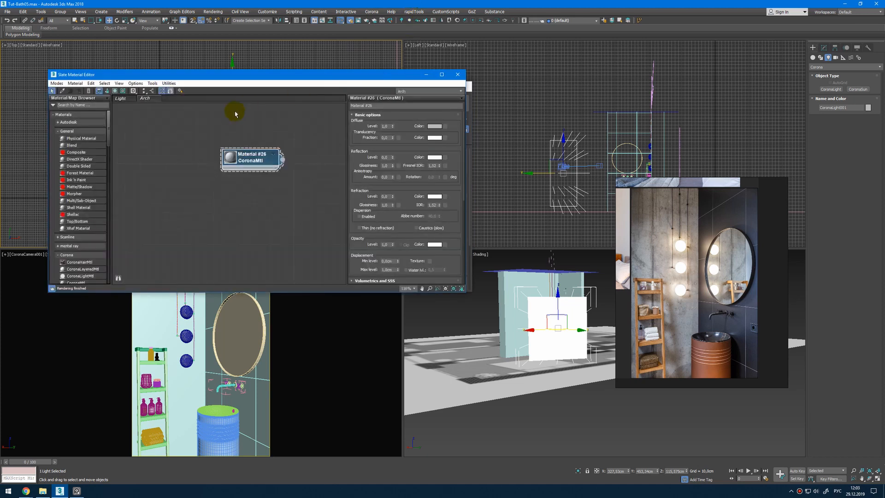
mouse_move(380, 77)
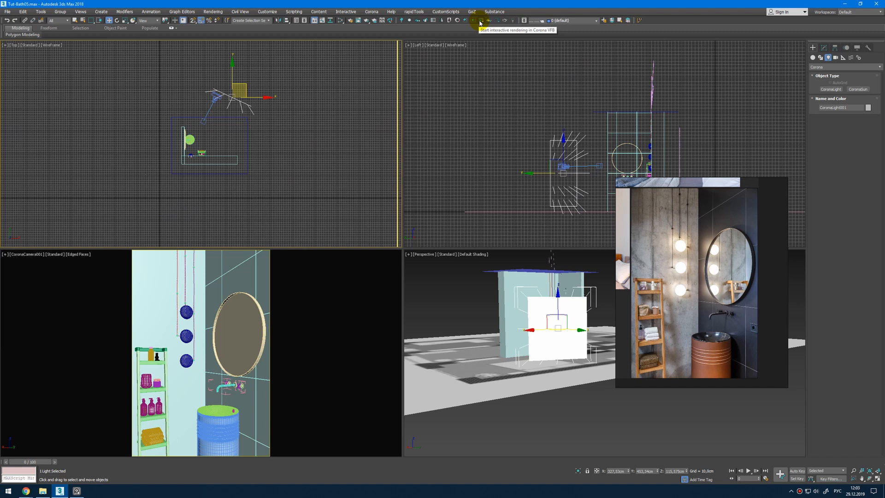
Run the Corona interactive render with a white CoronaMtl override and close Render Setup.
left_click(473, 21)
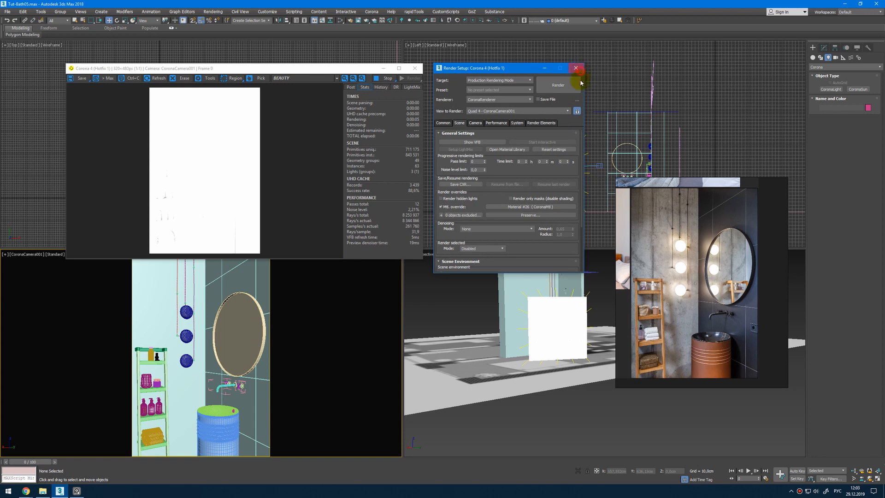
left_click(575, 69)
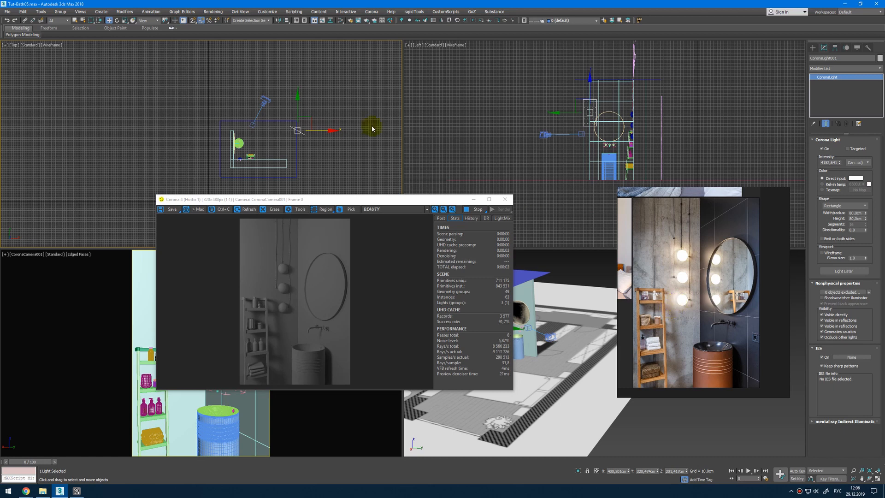
Drag the rectangle light to a new spot in the Top viewport so the clay render updates.
left_click_drag(372, 127, 302, 124)
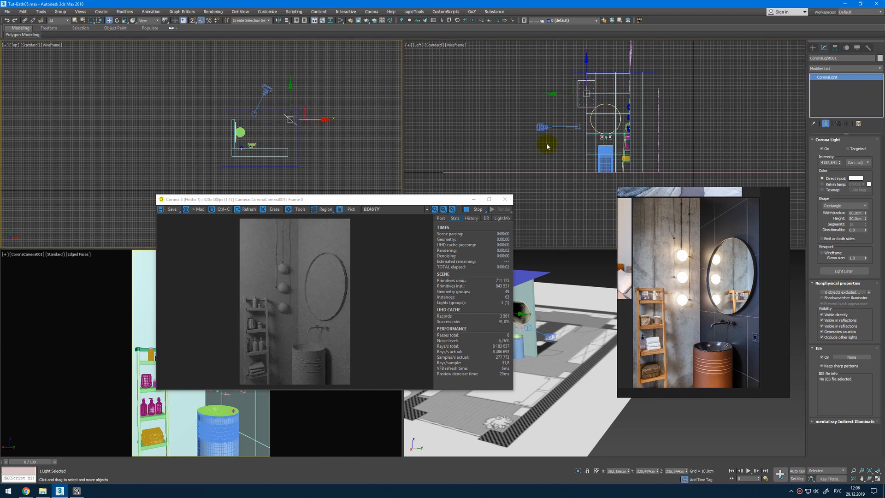
mouse_move(569, 134)
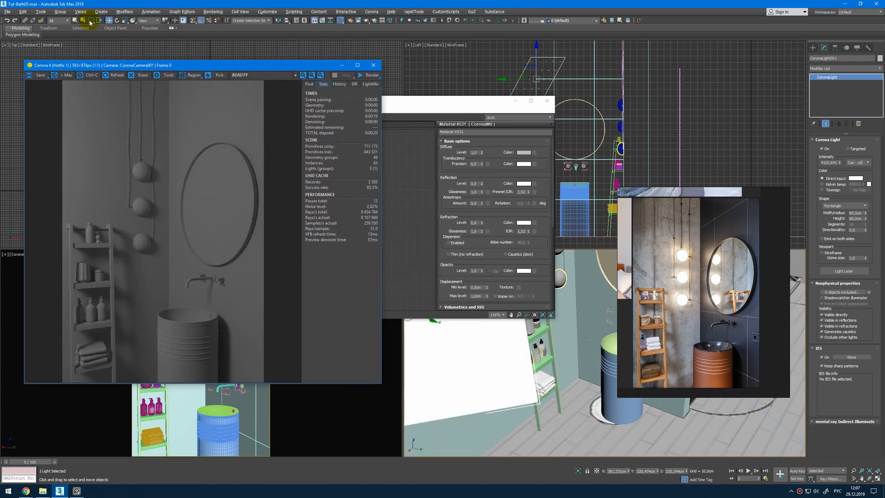
Exclude the three selected pendant bulb spheres from the material override in Render Setup.
left_click(7, 12)
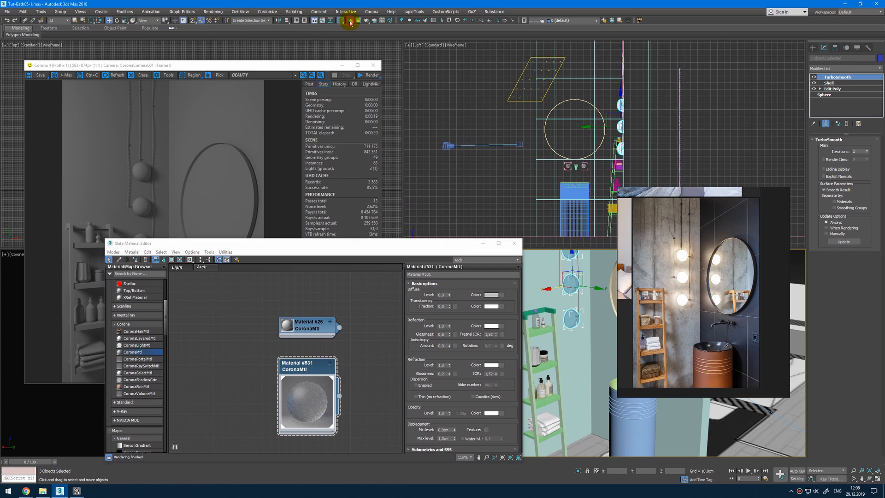
left_click(348, 20)
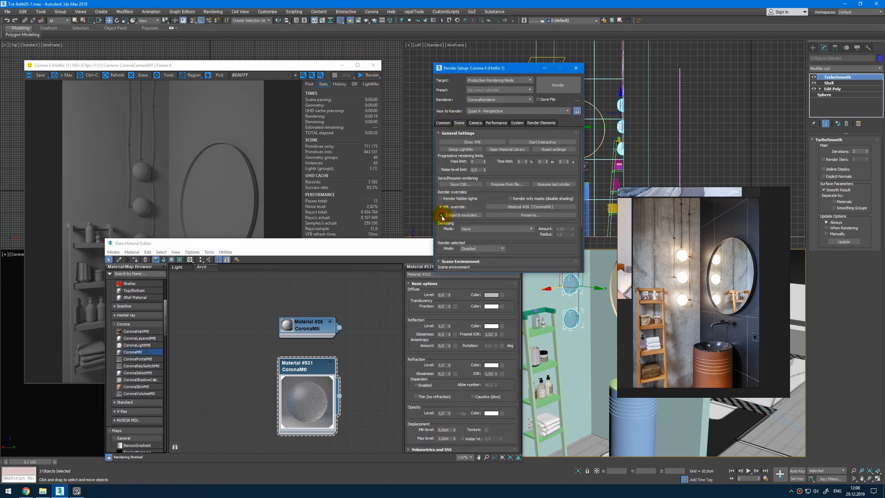
left_click(576, 68)
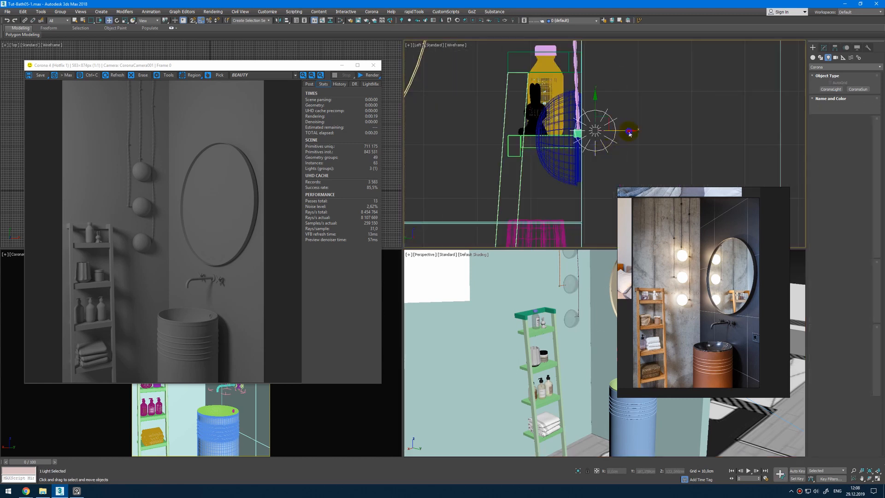
Place a Disk CoronaLight in the top bulb, instance it to the other bulbs, and restart the render.
left_click(627, 131)
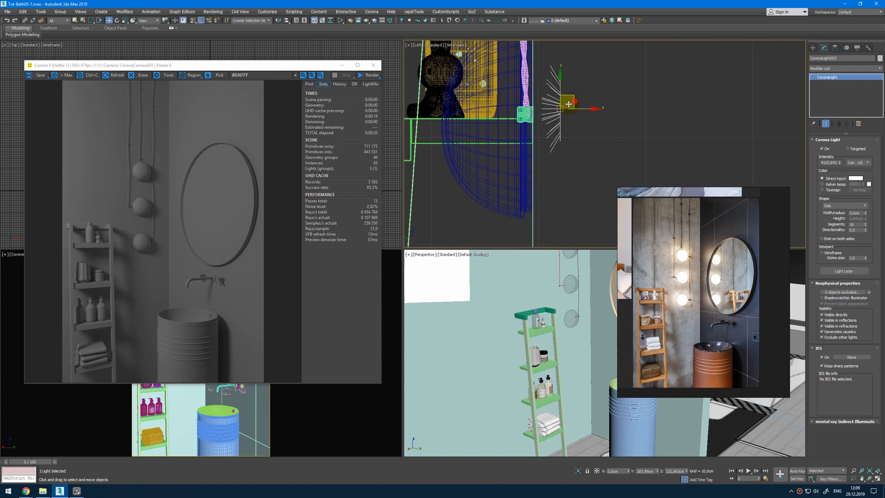
left_click_drag(568, 103, 543, 112)
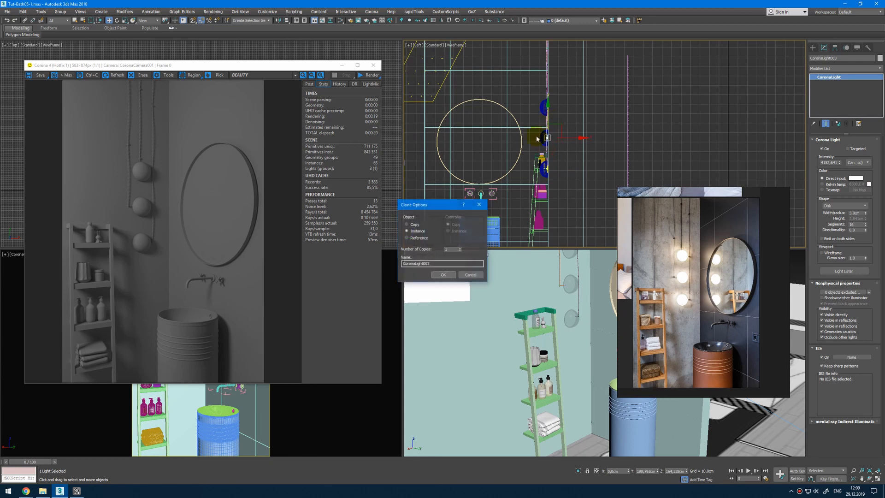
left_click(443, 275)
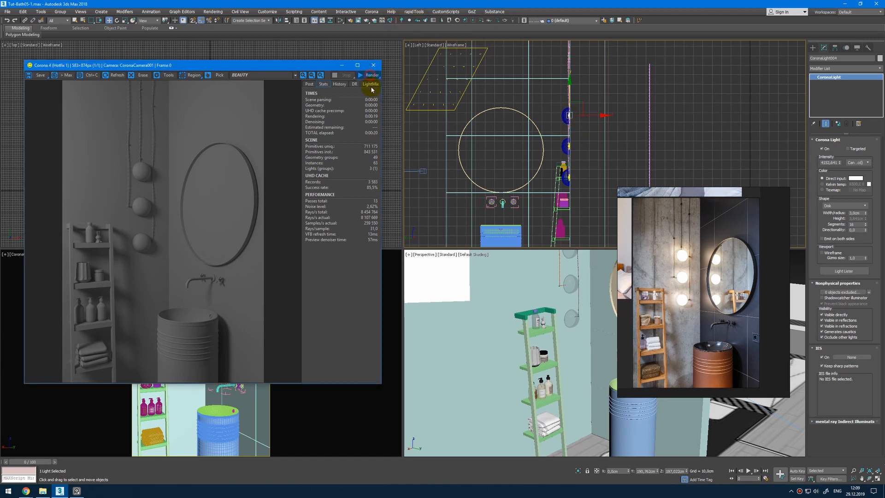
left_click(368, 74)
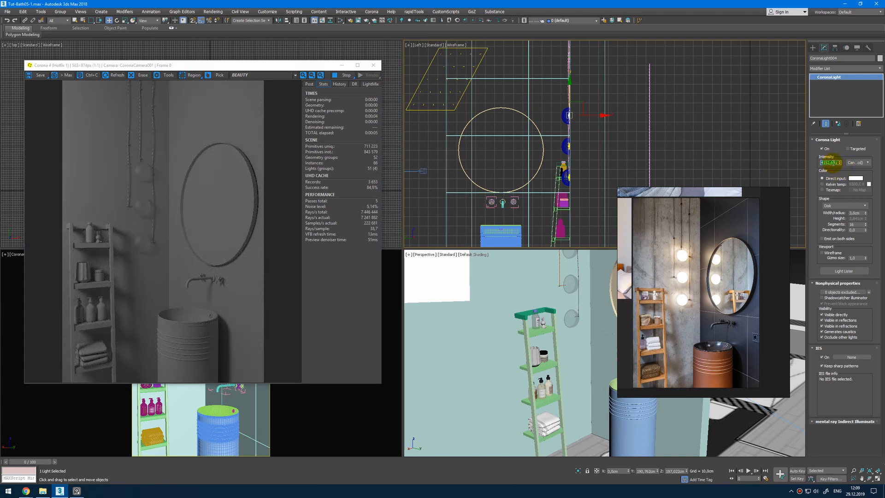
mouse_move(432, 22)
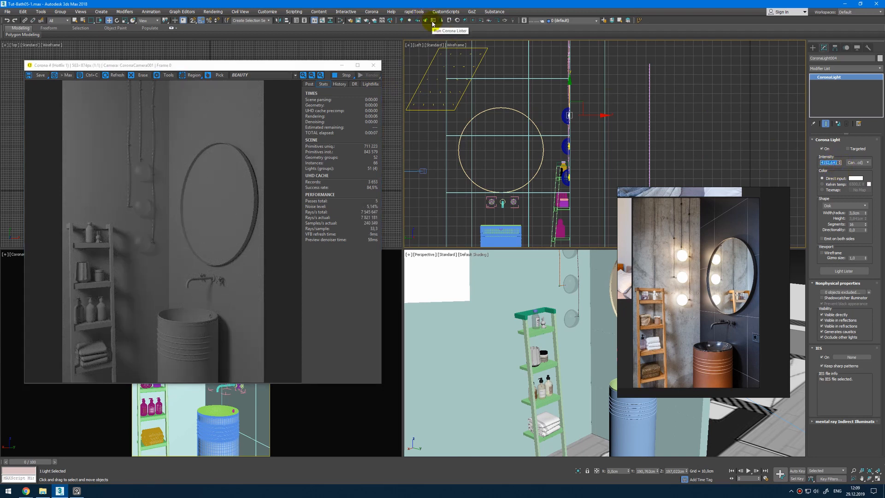
In Corona Lister lower the disk lights' intensities to values like 5000 and 2500.
left_click(431, 20)
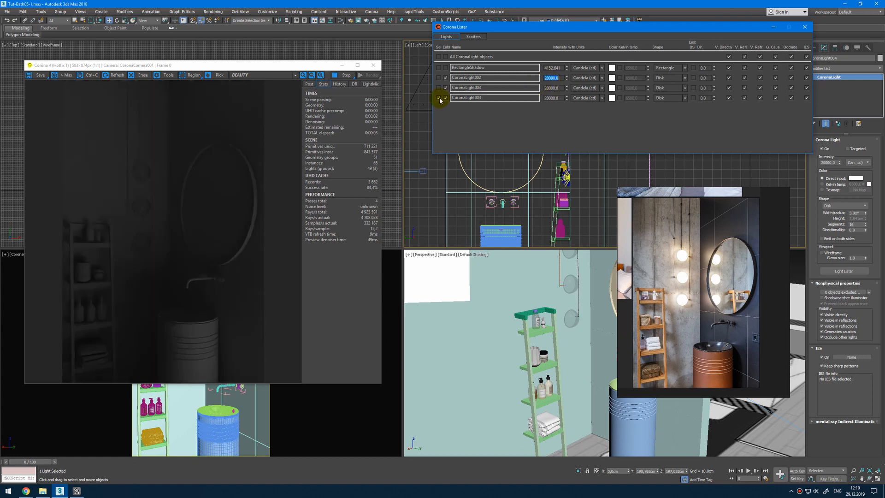
left_click(441, 98)
type("10000")
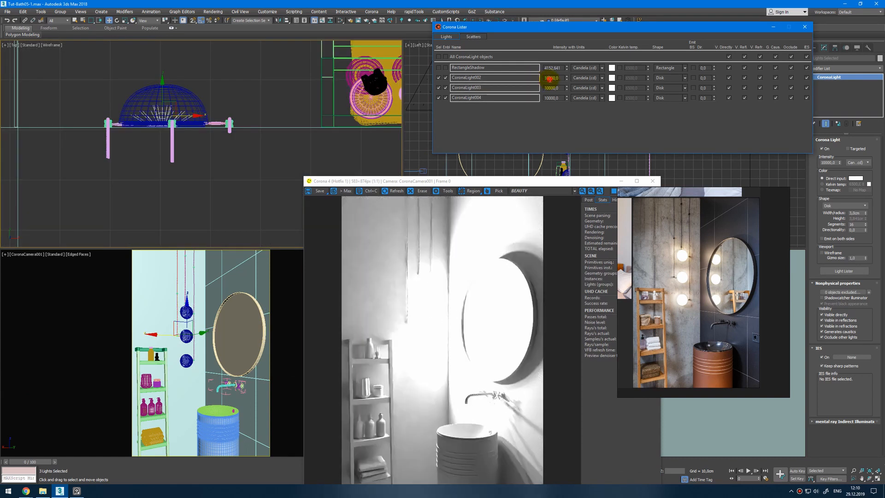
type("5000,0")
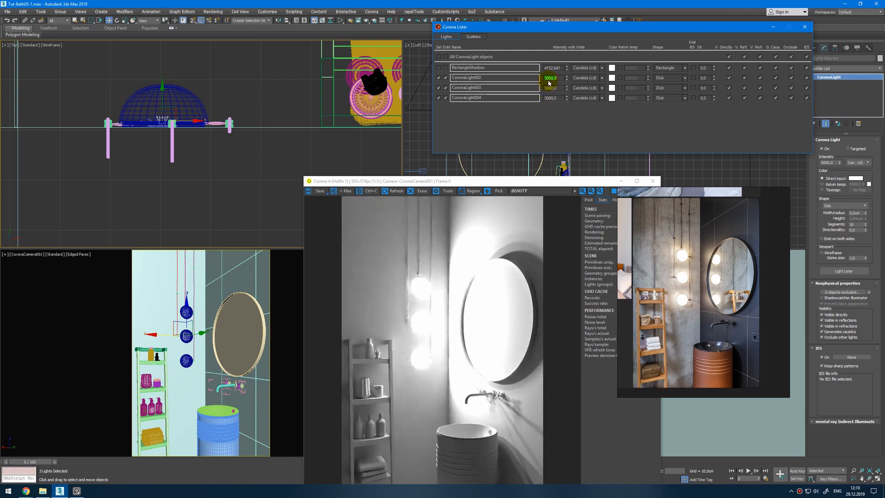
type("2500,0")
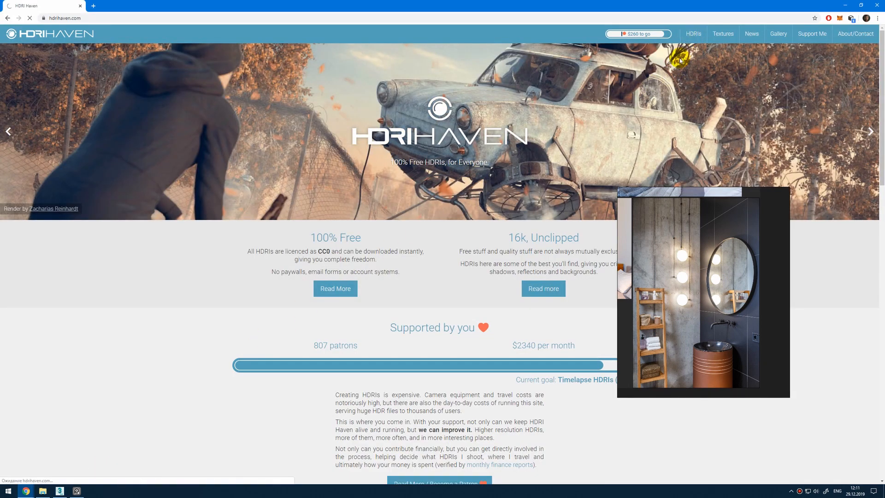
Browse HDRI Haven's Indoor category thumbnails, then return to the 3ds Max scene.
left_click(693, 33)
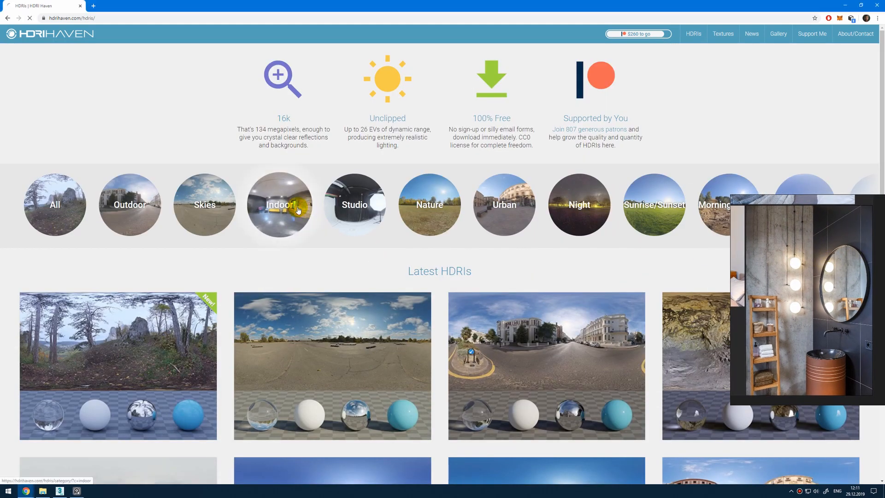
left_click(278, 205)
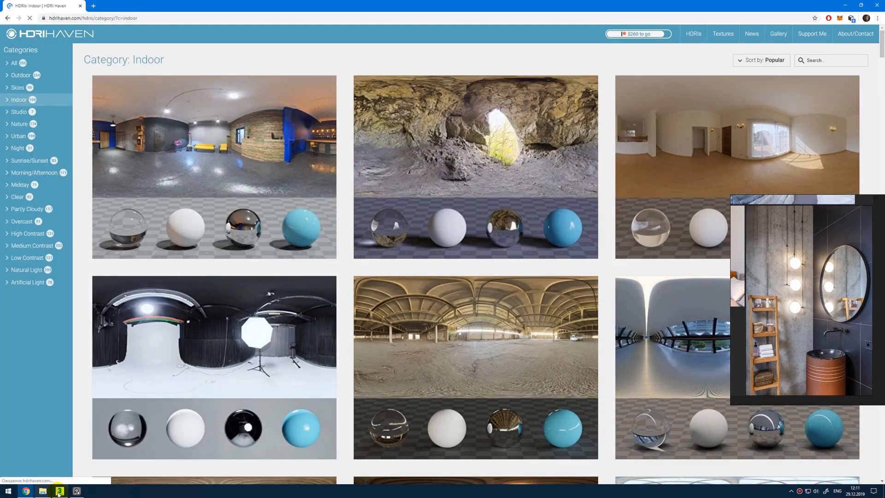
left_click(58, 489)
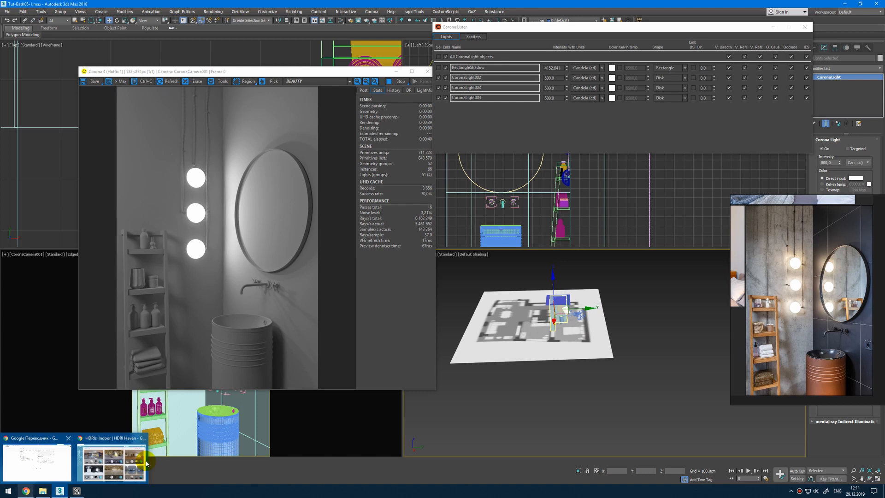
left_click(113, 462)
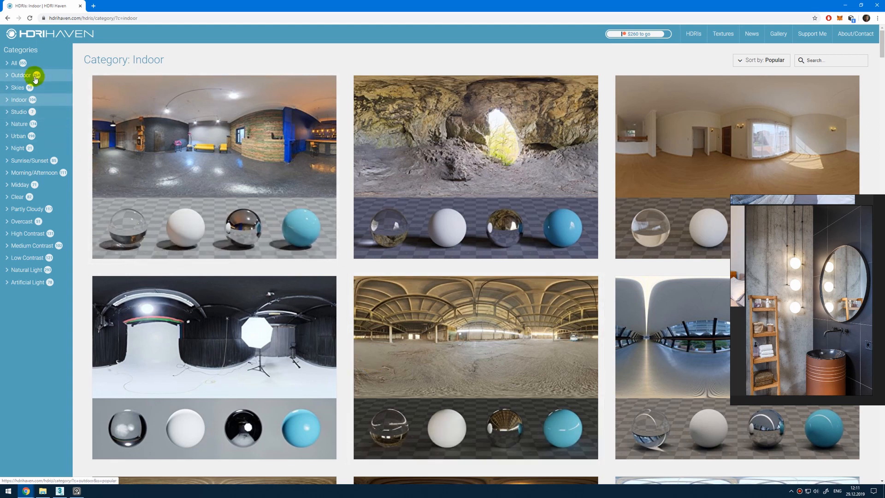
mouse_move(273, 304)
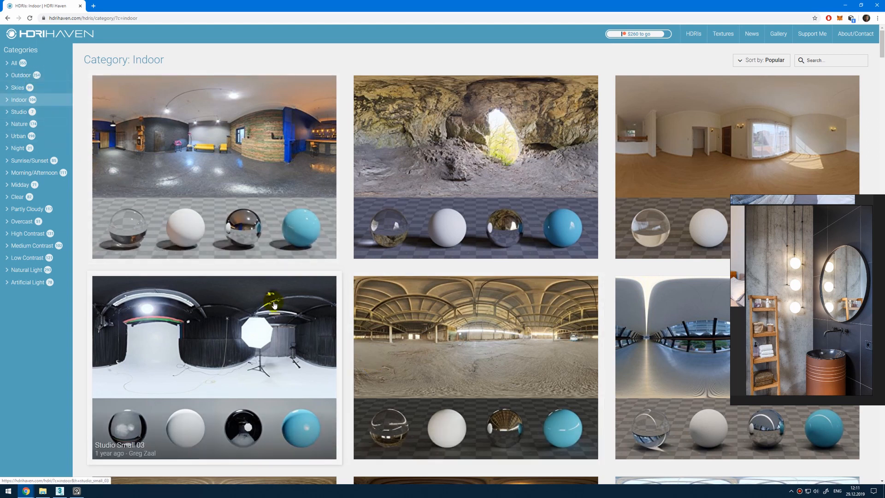
scroll("down", 3)
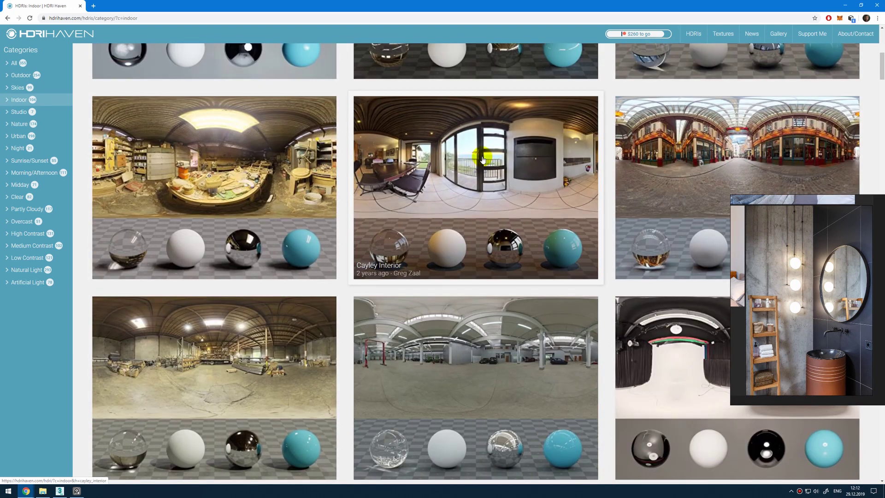
scroll("down", 3)
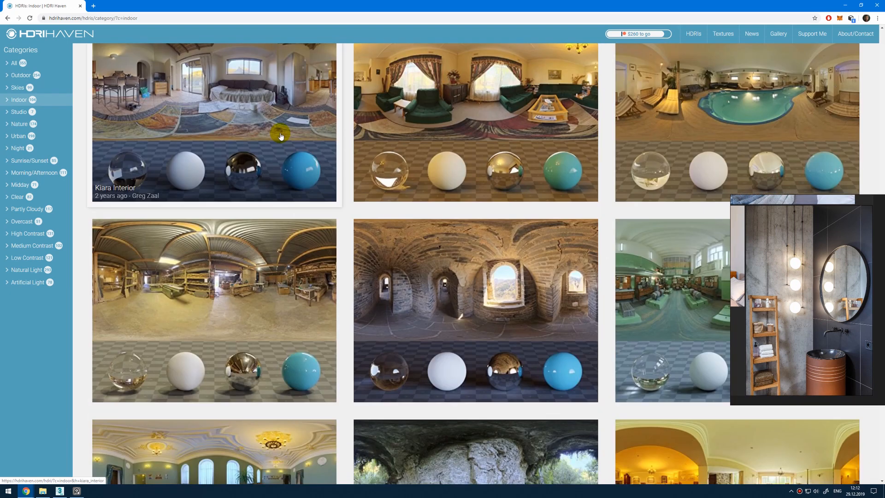
left_click(73, 490)
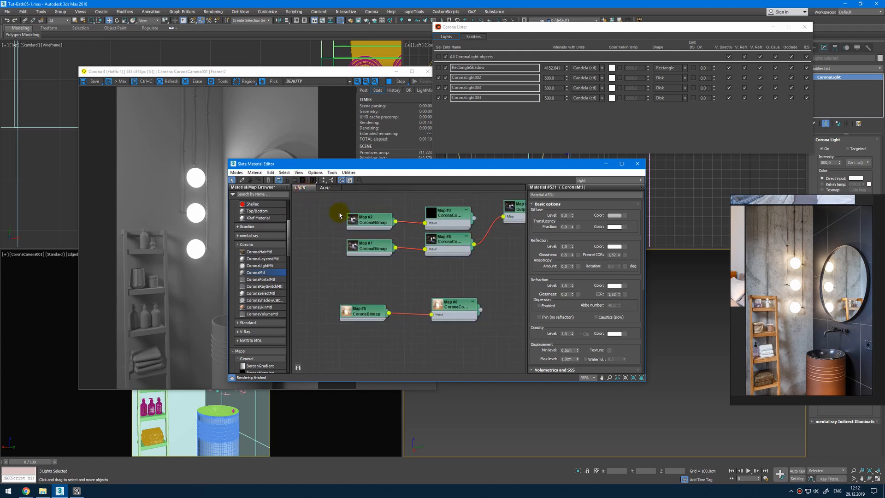
Add a CoronaBitmap loaded with kiara_interior_1k.hdr and wire it through CoronaColorCorrect.
right_click(324, 187)
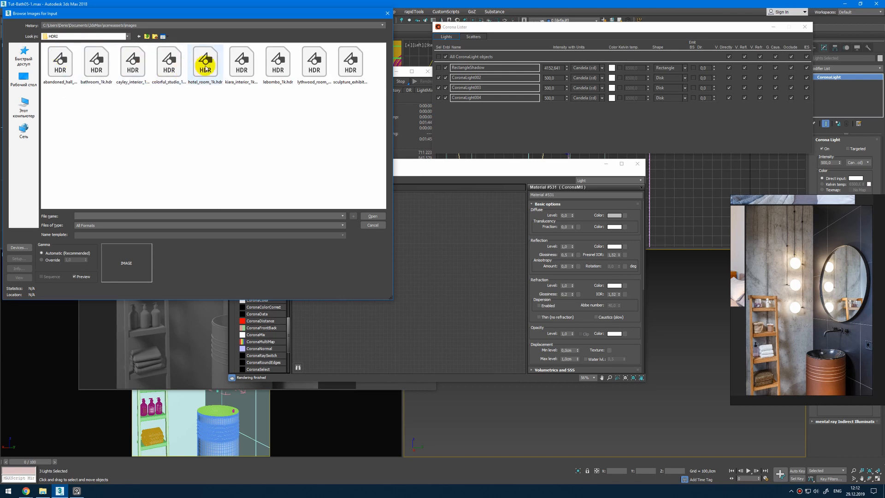
left_click(241, 62)
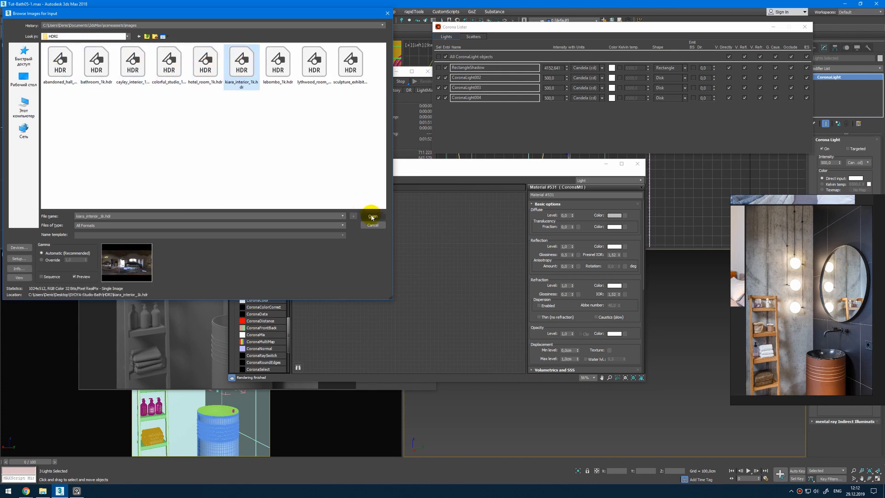
left_click(372, 215)
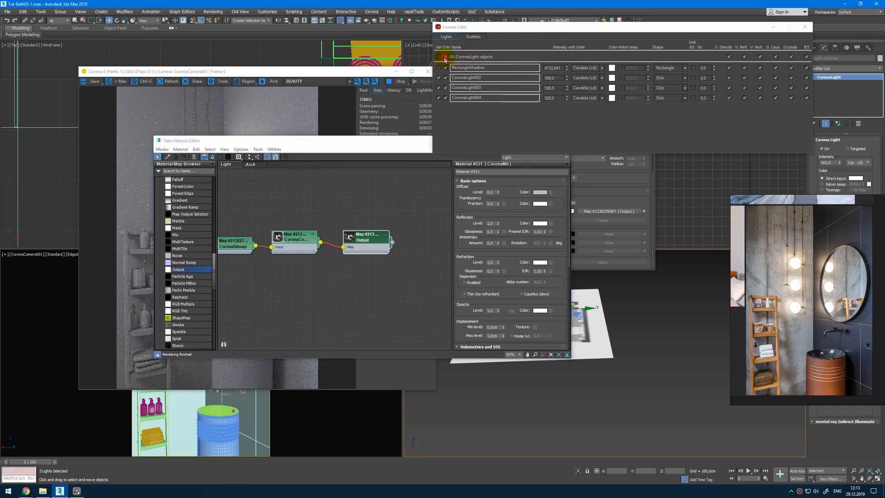
Disable all CoronaLights in Corona Lister to view HDRI-only lighting, then re-enable them.
left_click(445, 57)
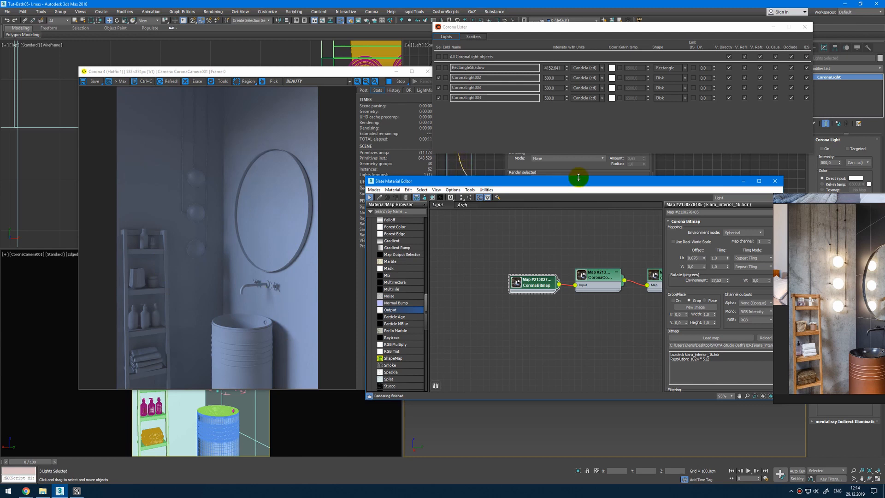
left_click(446, 57)
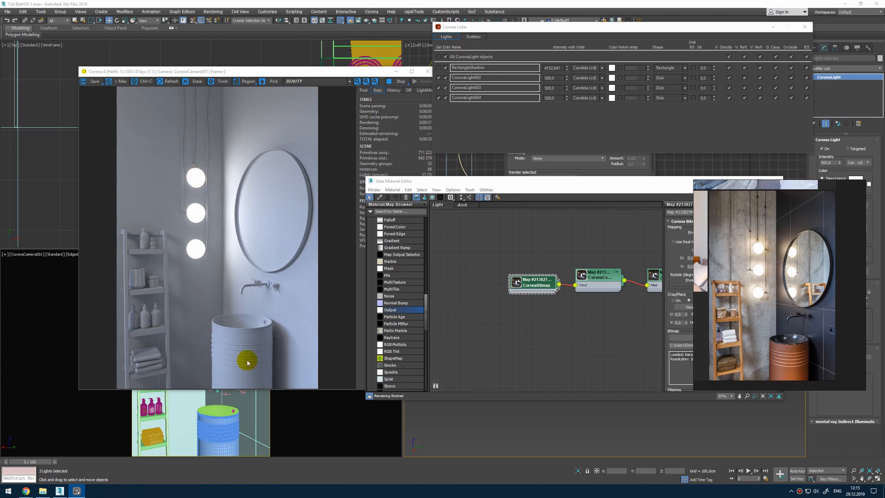
Clone the bitmap/ColorCorrect pair and load colorful_studio_1k.hdr into the copy with default load settings.
left_click_drag(399, 181, 486, 164)
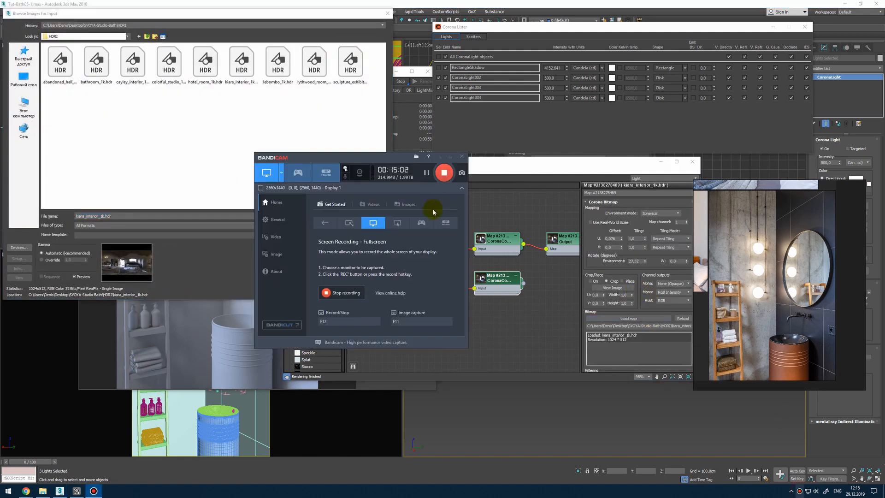
left_click(133, 62)
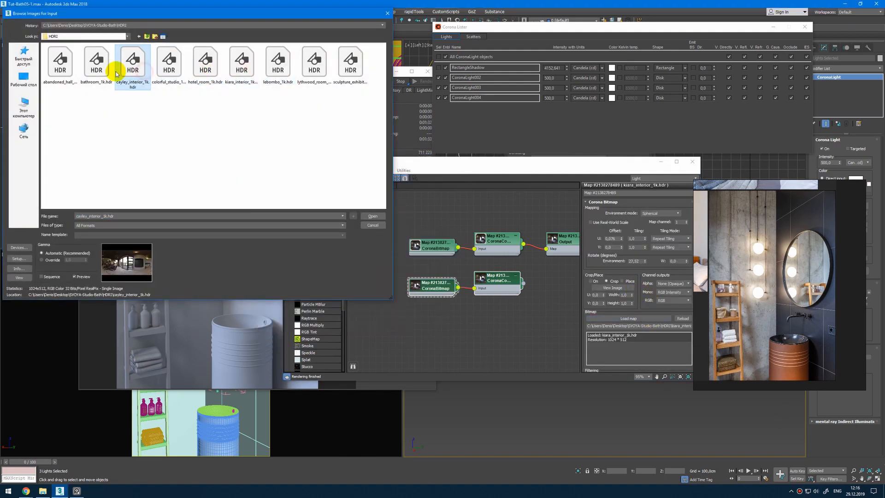
left_click(168, 63)
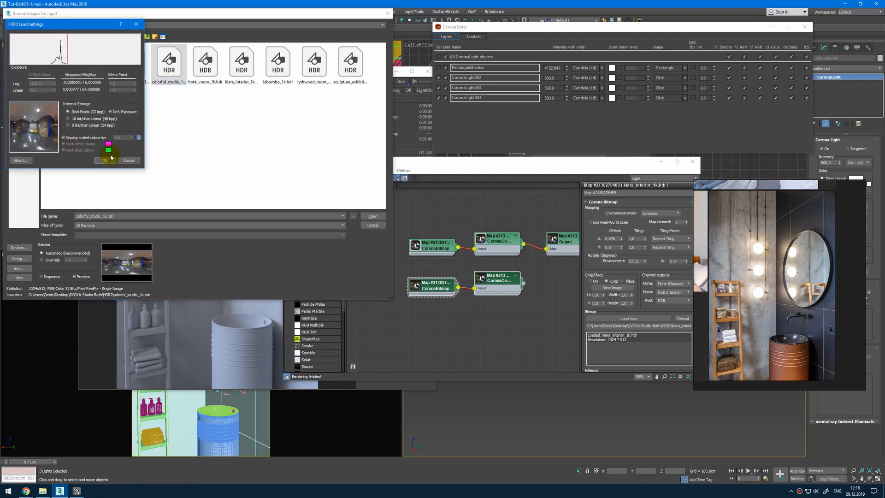
left_click(106, 160)
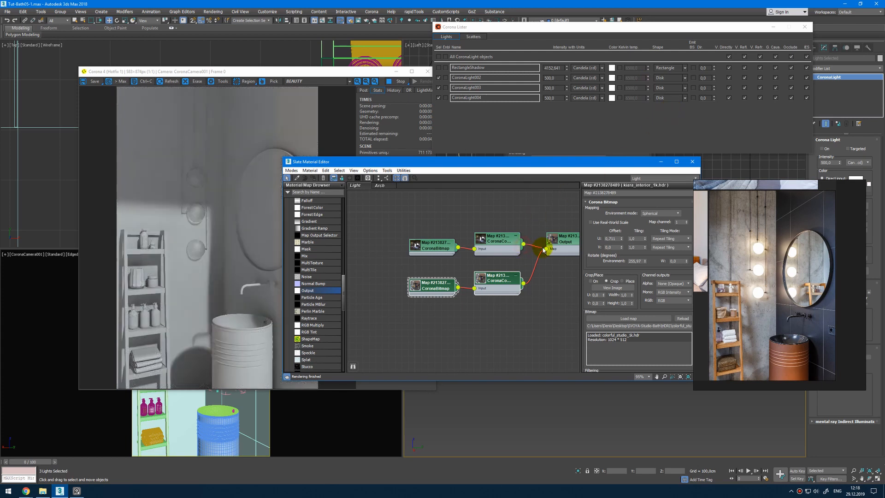
Select the kiara Color Correct node to show its correction settings after rewiring the chain to Output.
left_click(497, 239)
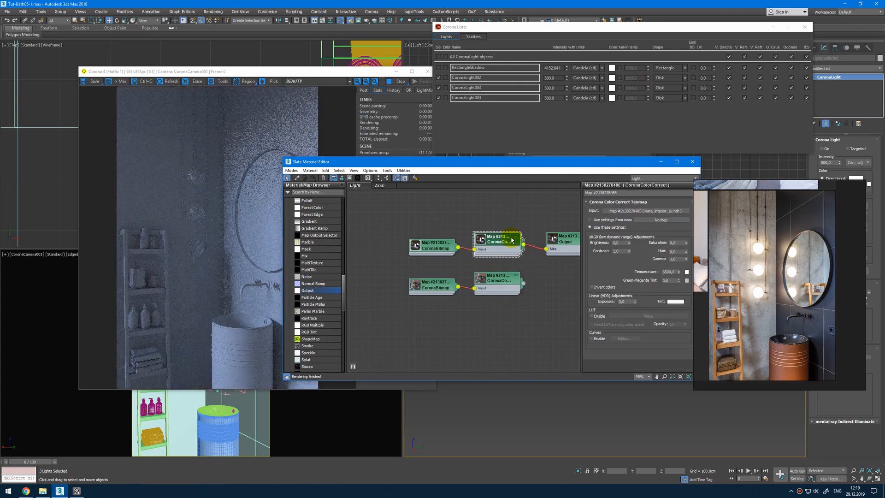